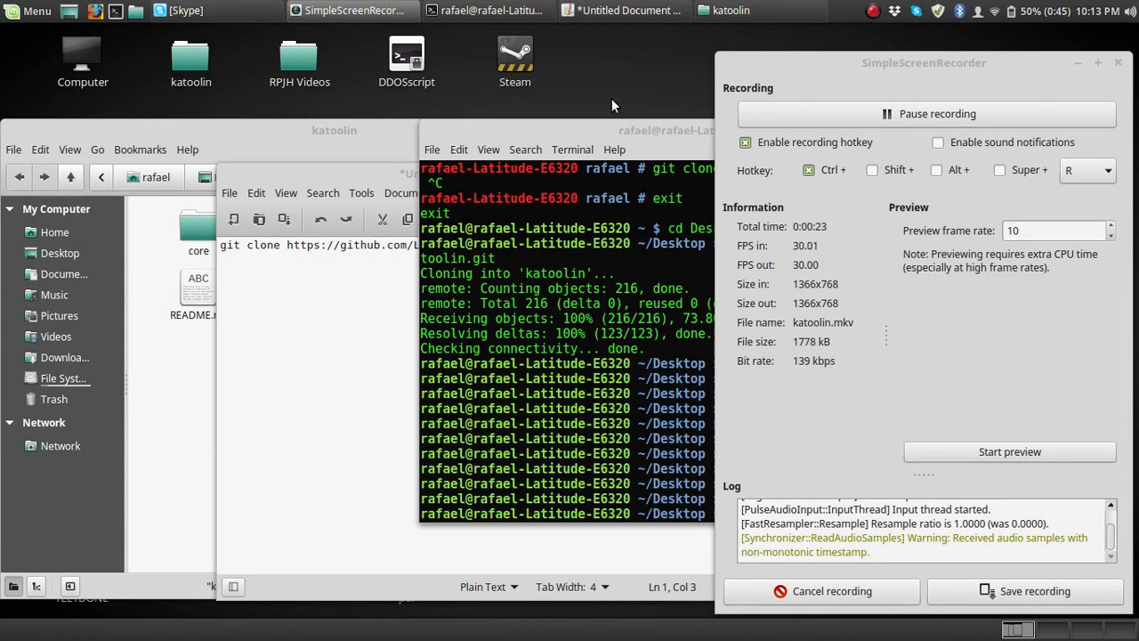
mouse_move(601, 78)
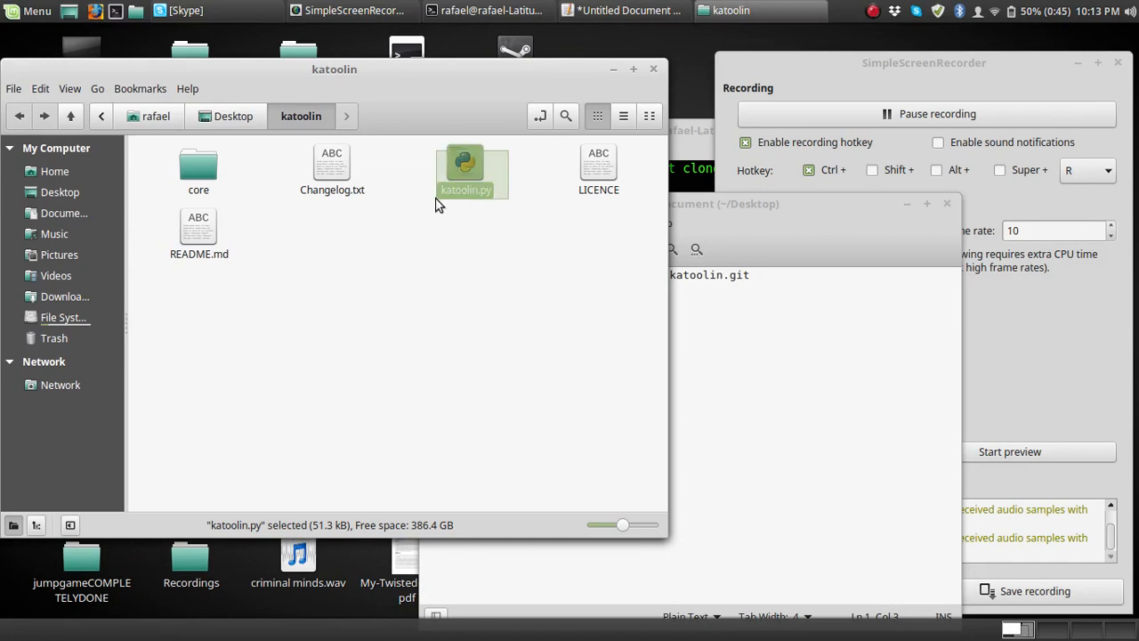
mouse_move(497, 212)
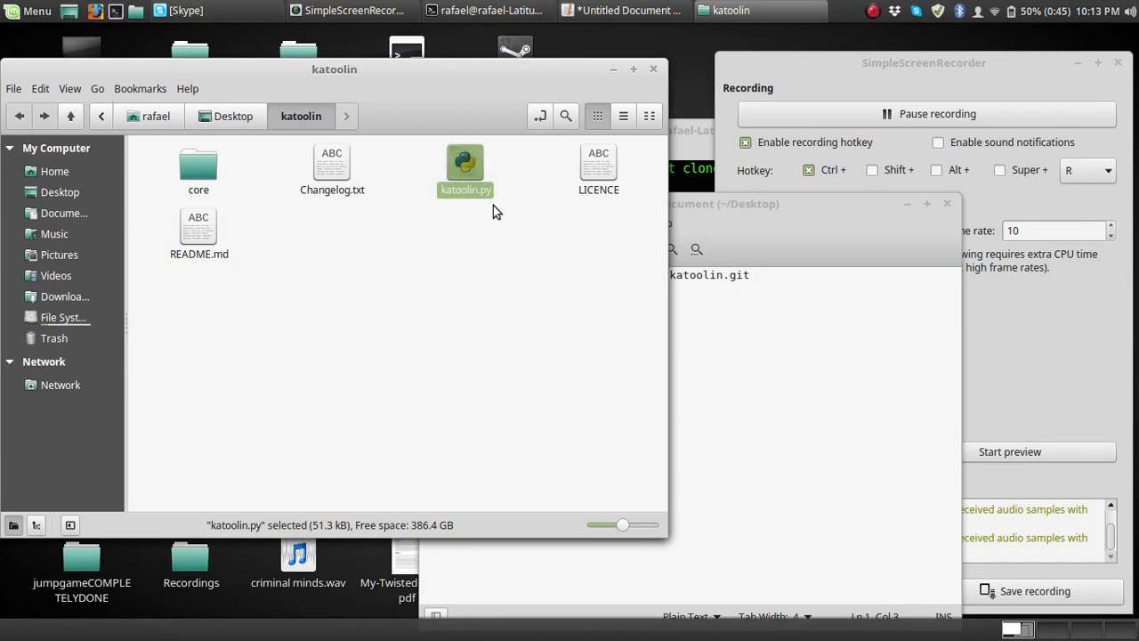
- Select katoolin.py in the cloned katoolin folder shown in Nemo
click(499, 223)
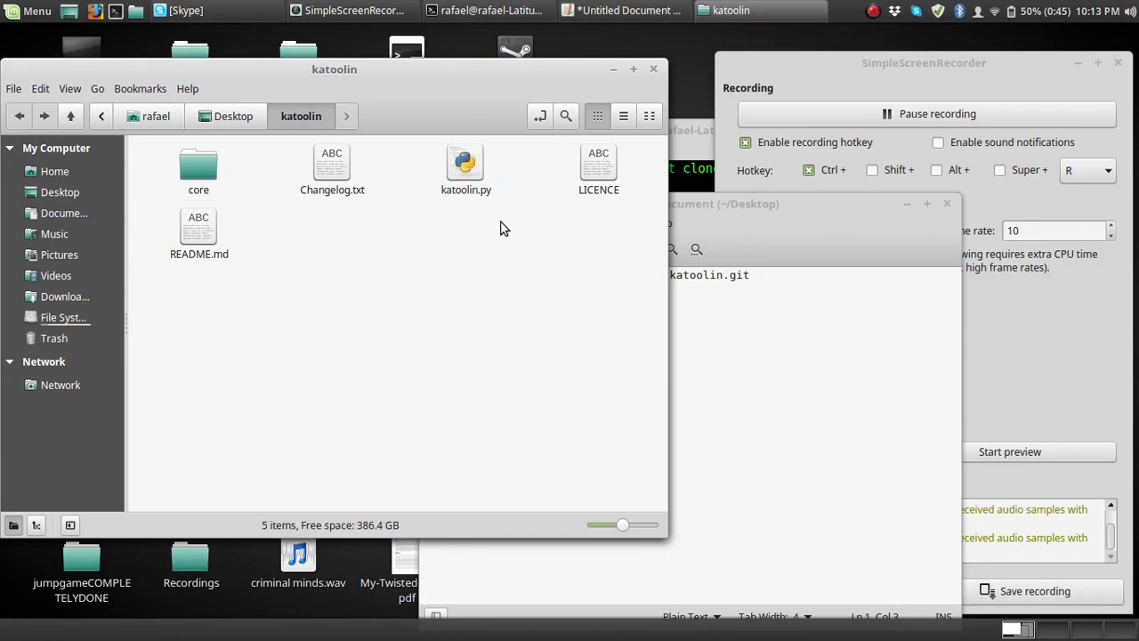
click(465, 169)
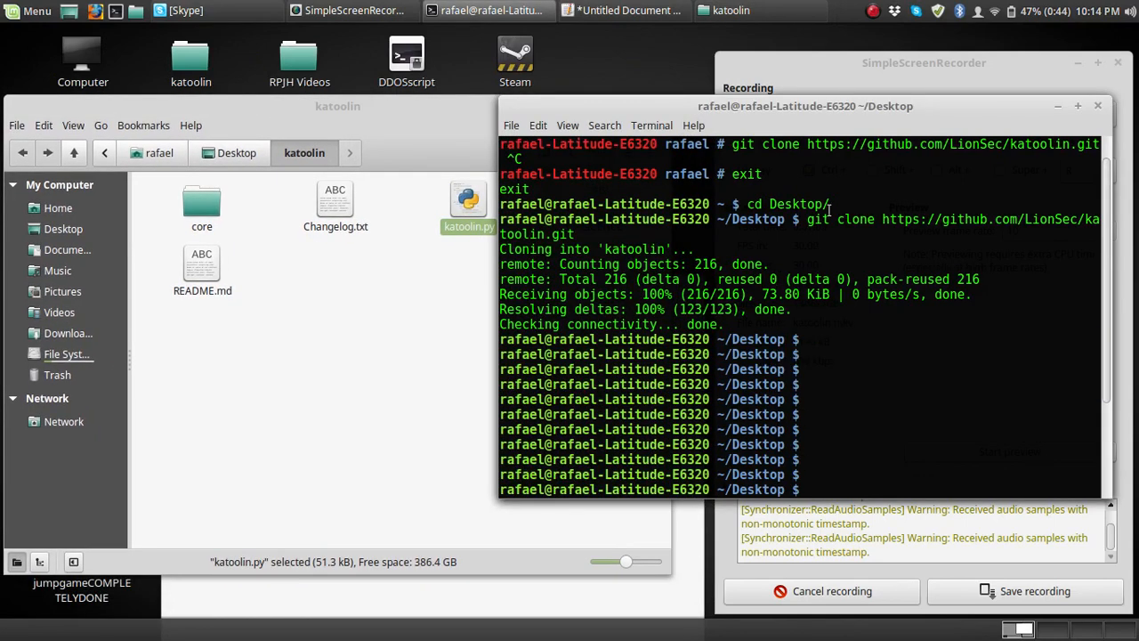
- List the Desktop, cd into katoolin and list Changelog.txt, core, katoolin.py, LICENCE and README.md
text(sudo pactl load-module module-loopback)
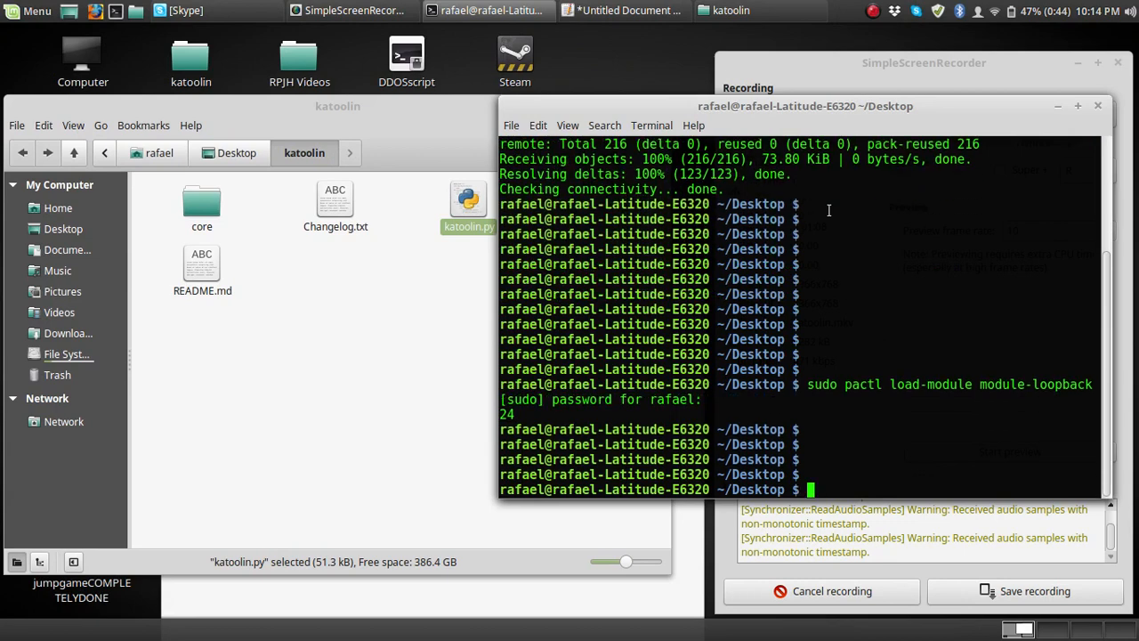
text(ls)
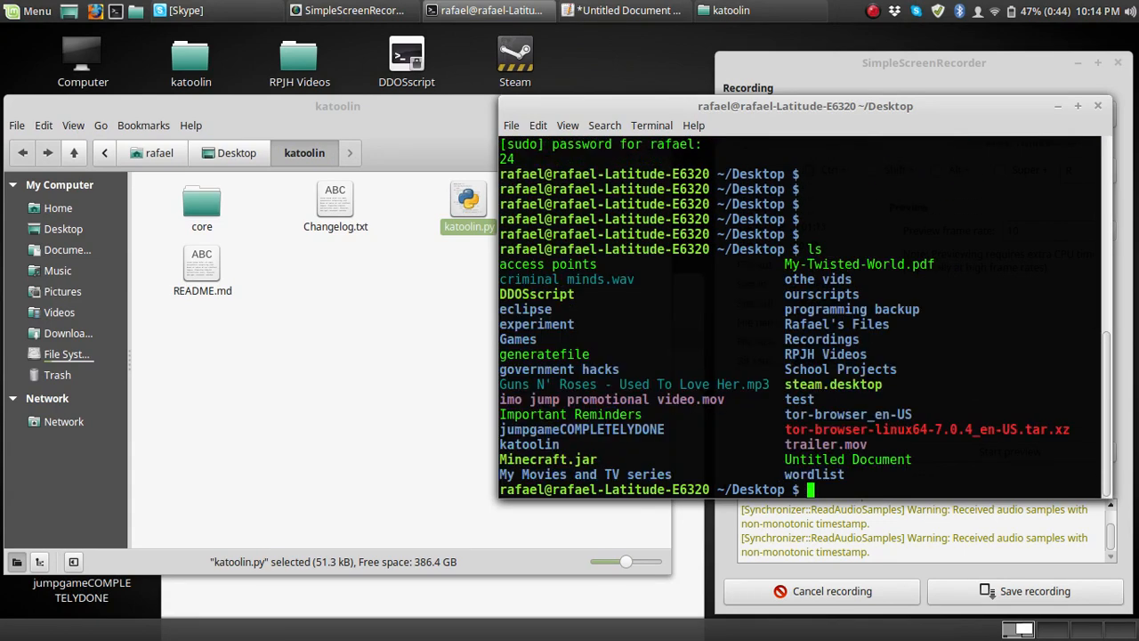
text(pwd)
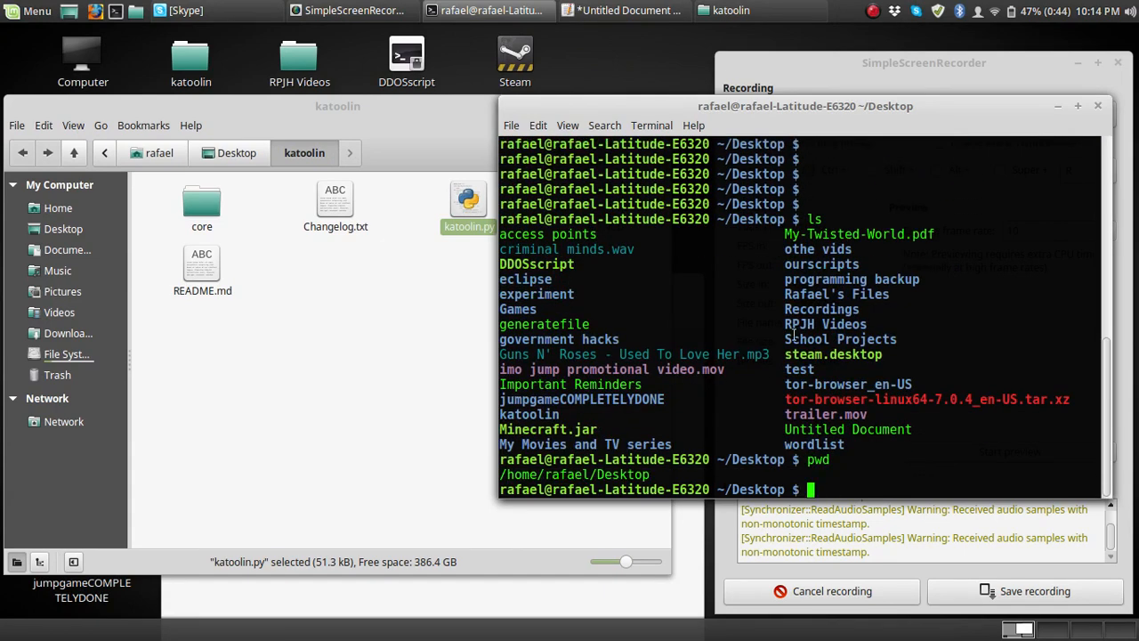
text(cd katoolin)
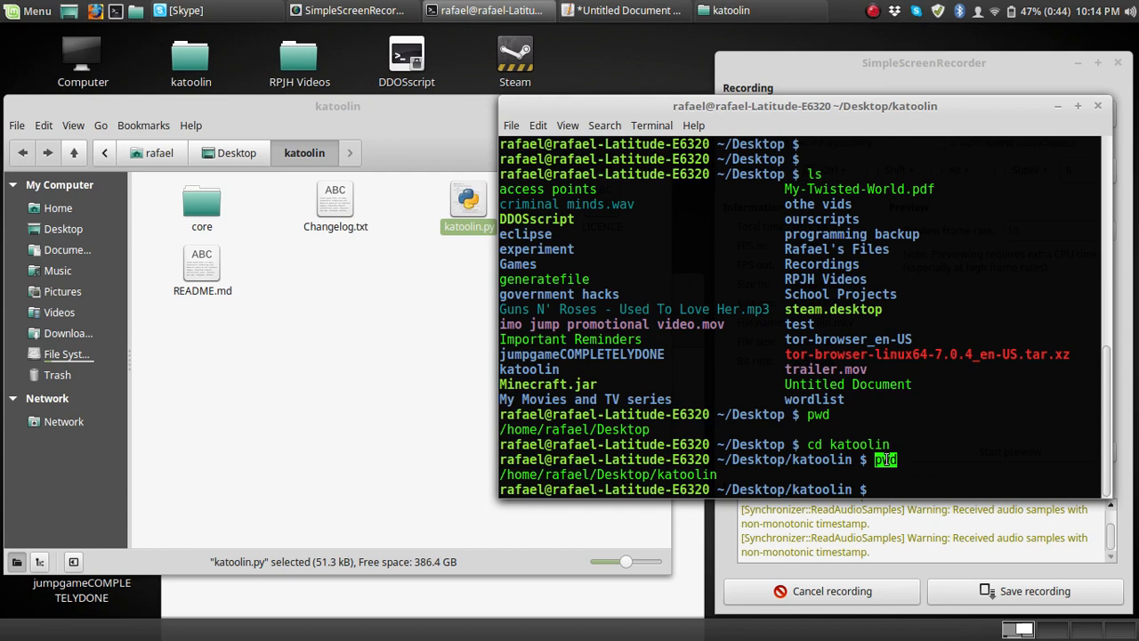
key(Return)
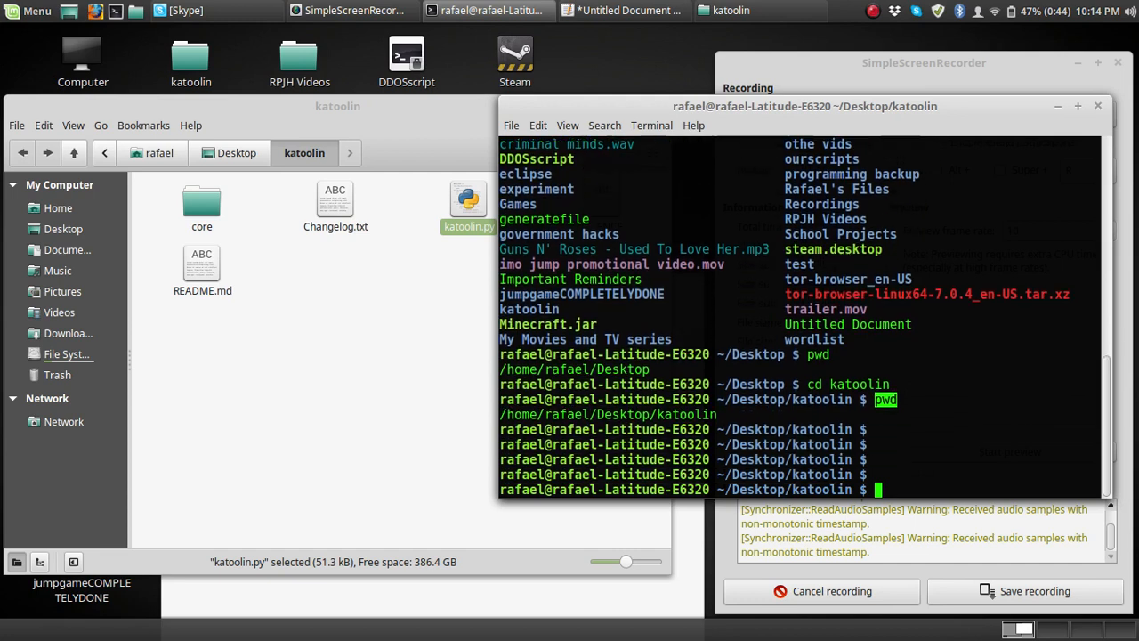
scroll(down, 3)
text(ls)
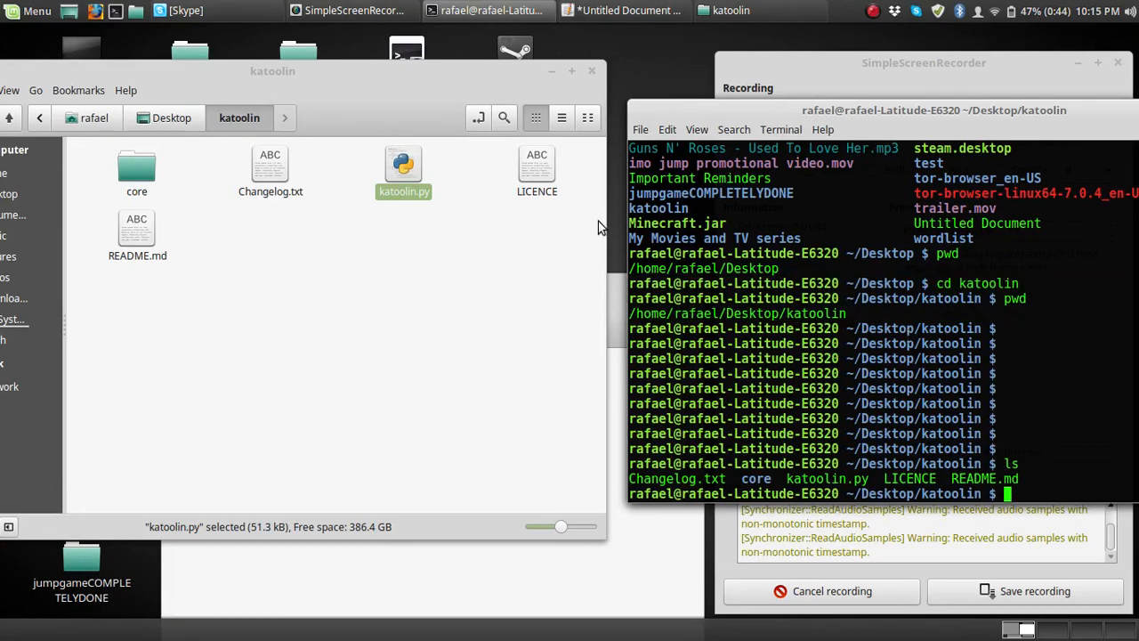
mouse_move(905, 231)
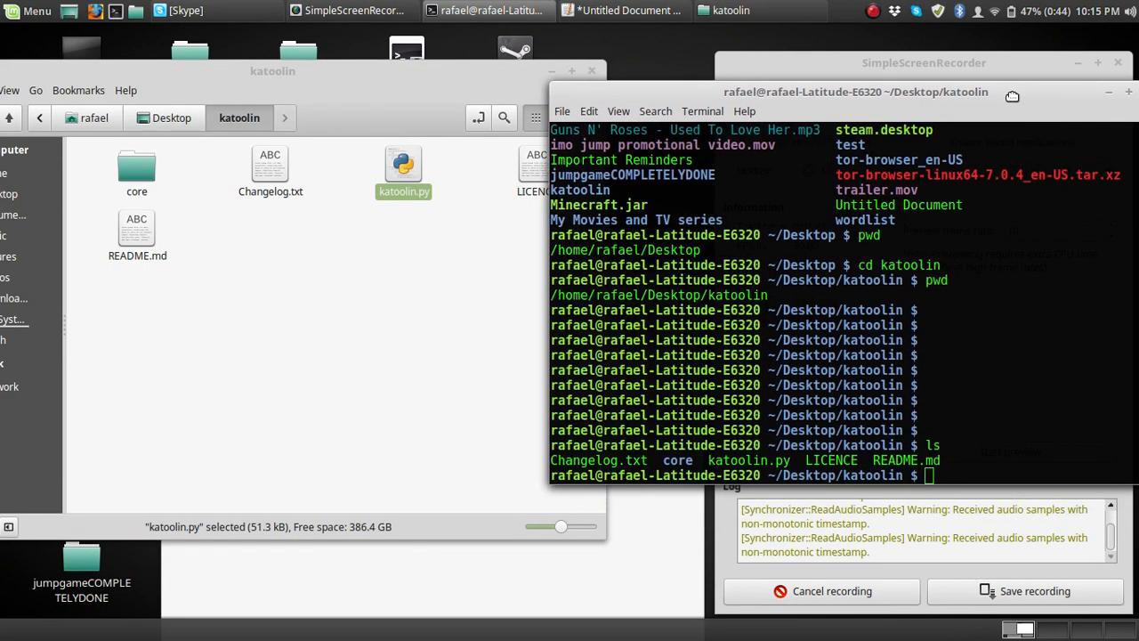
- Make katoolin.py executable with chmod +x and check its permissions with ls -al
text(chmod)
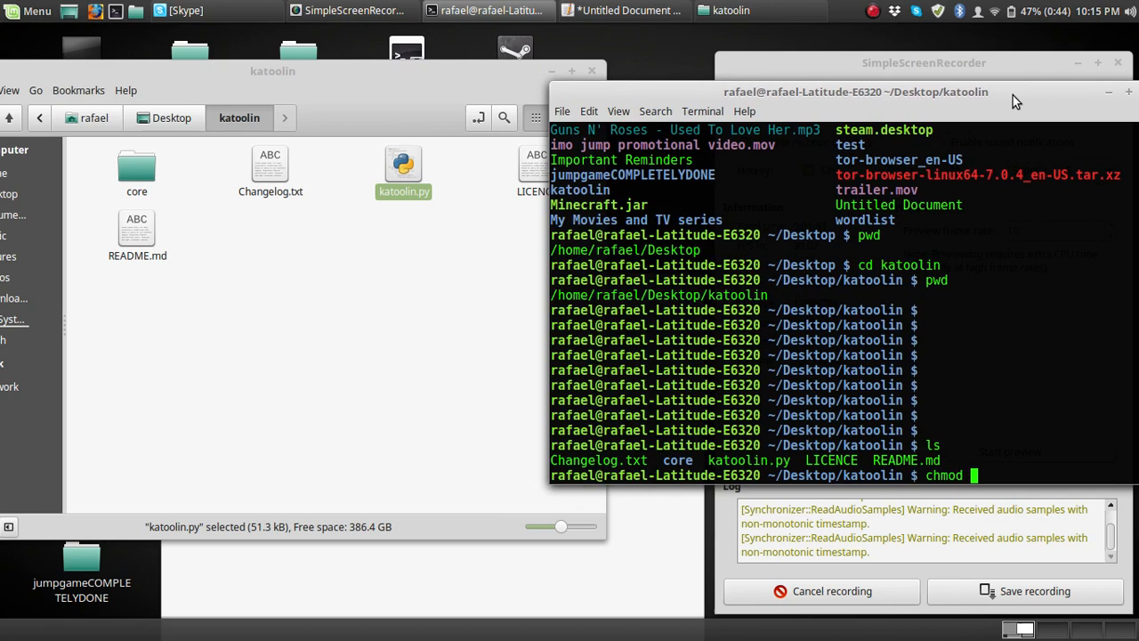
text(+x ka)
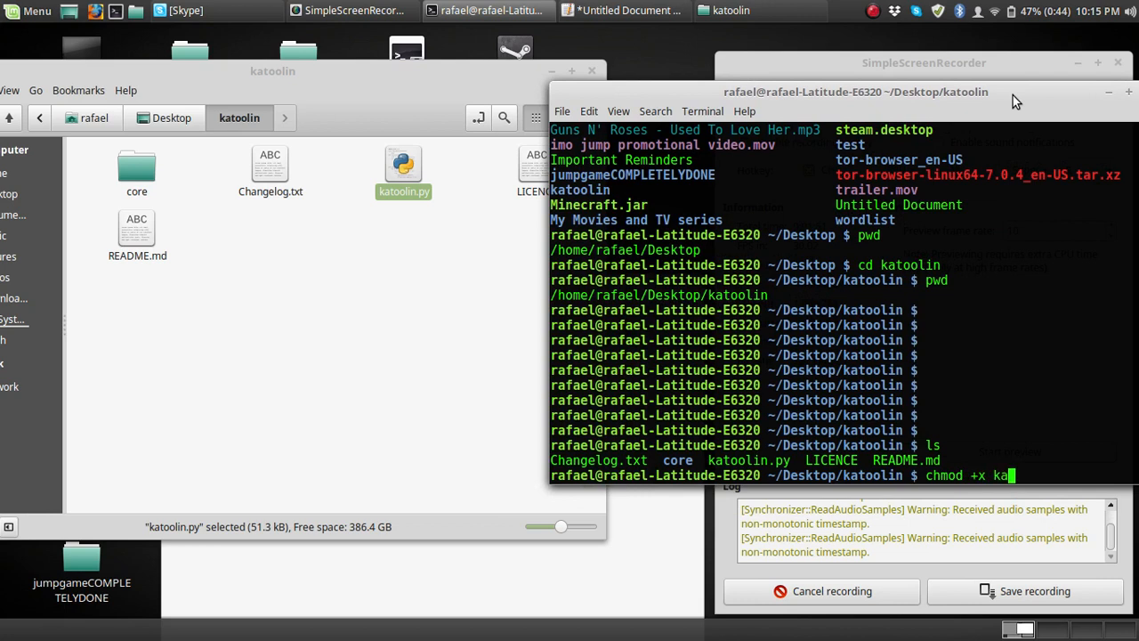
text(toolin.py)
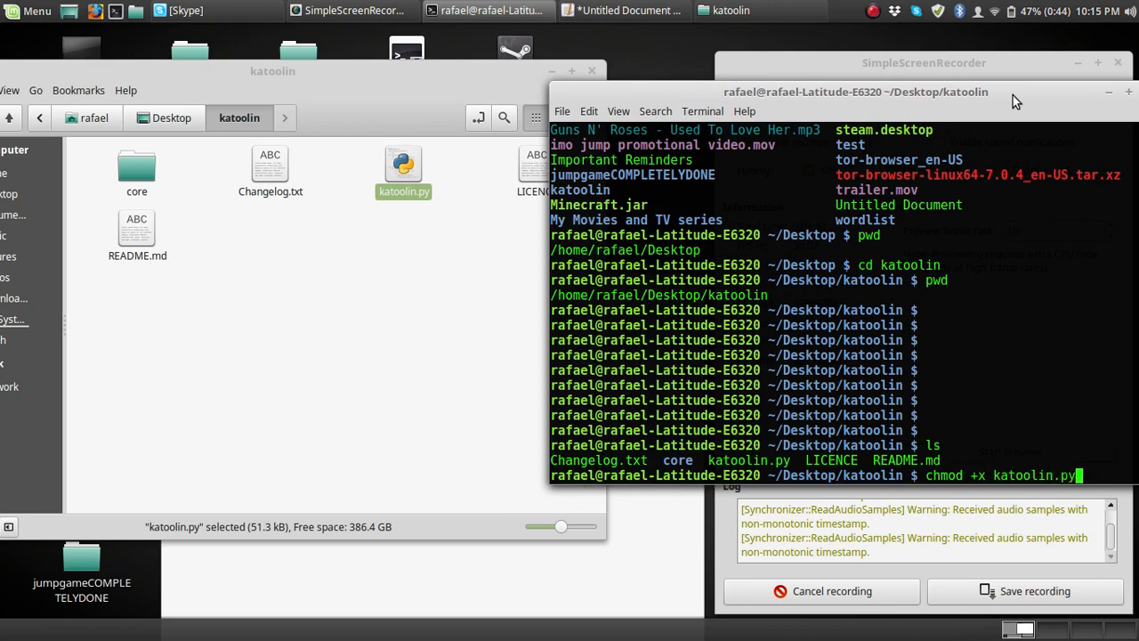
key(Return)
text(ls -al)
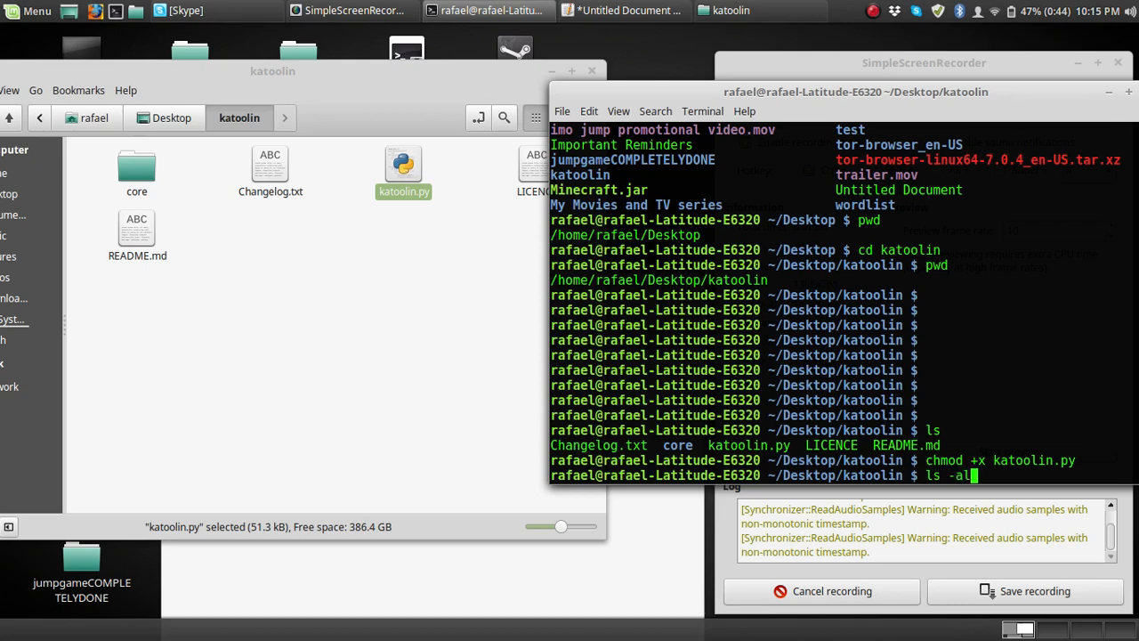
key(Return)
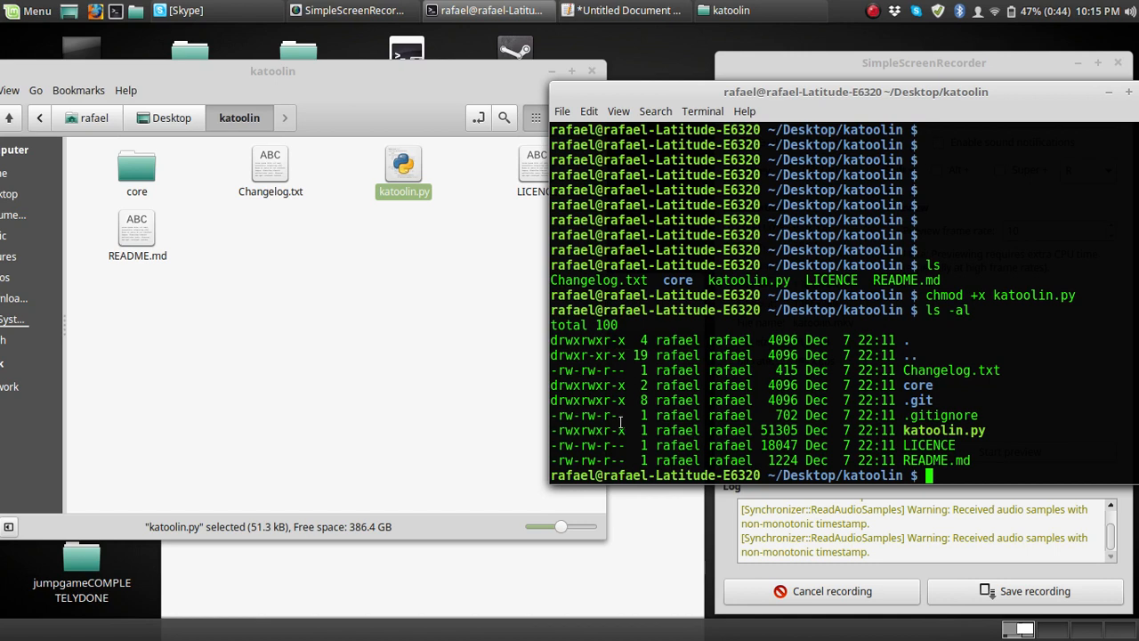
- Enter sudo ./katoolin.py at the prompt, then cancel it with Ctrl+C
text(s)
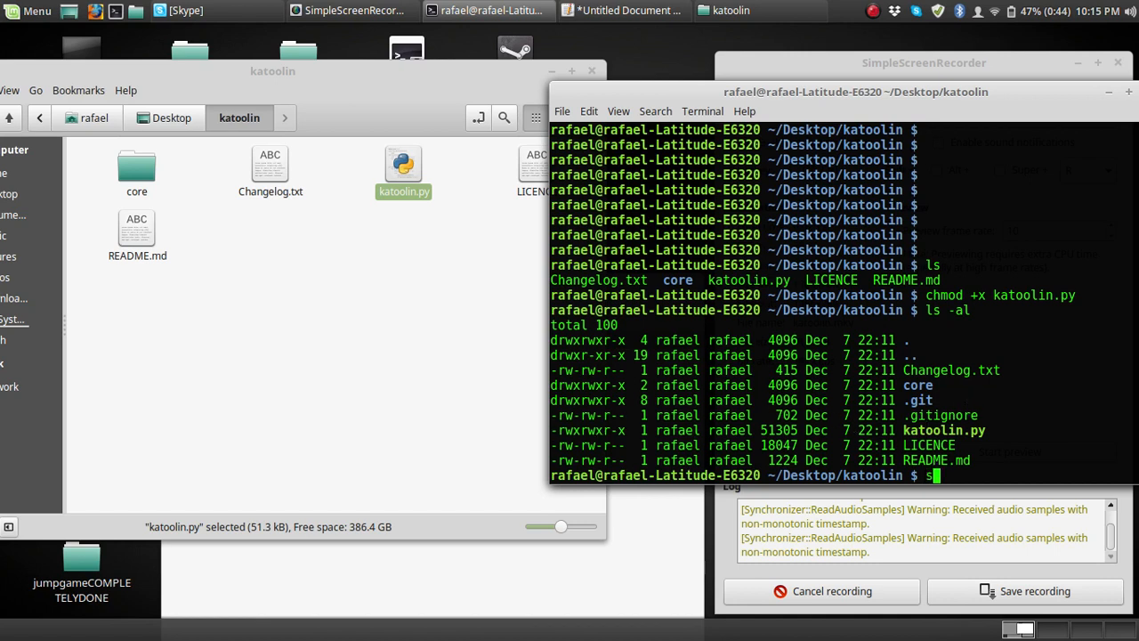
text(udo ./k)
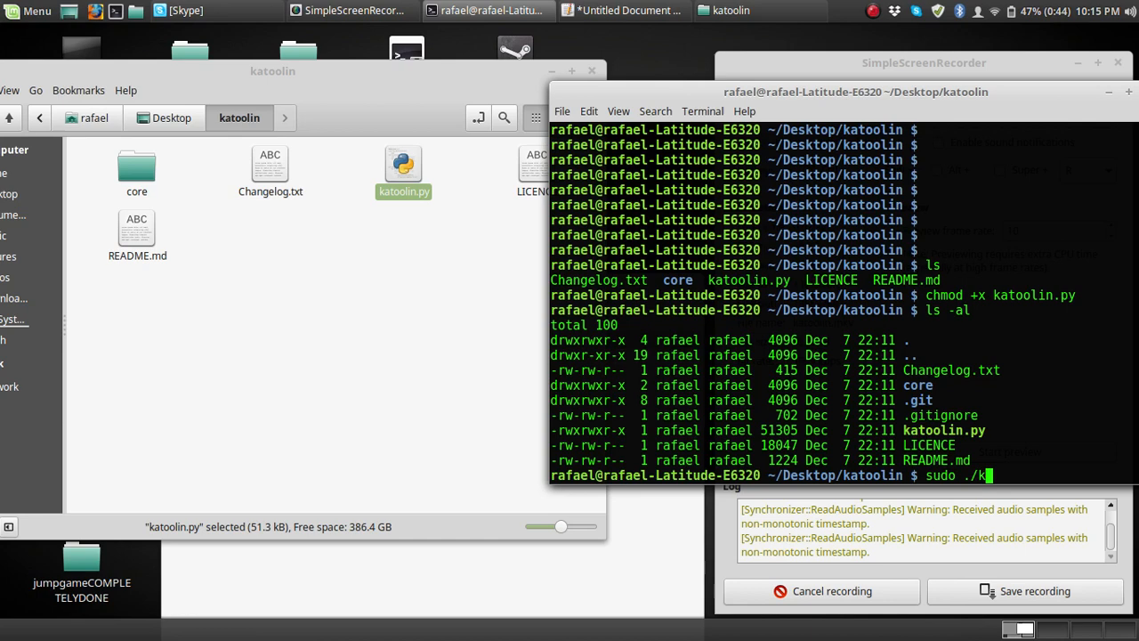
text(atoolin.py)
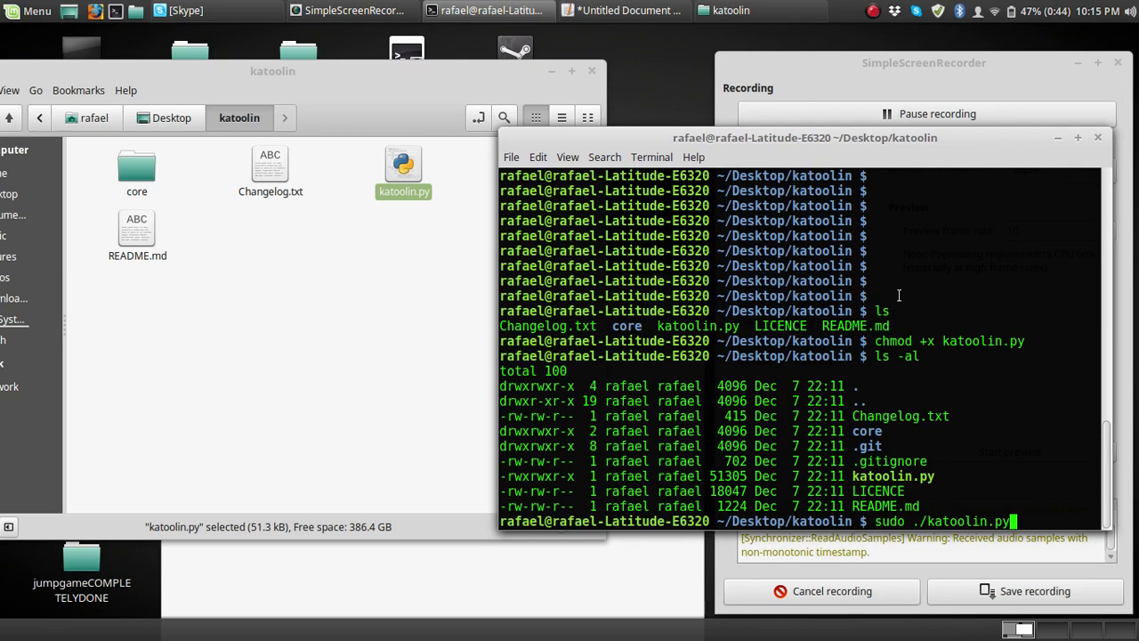
key(ctrl+c)
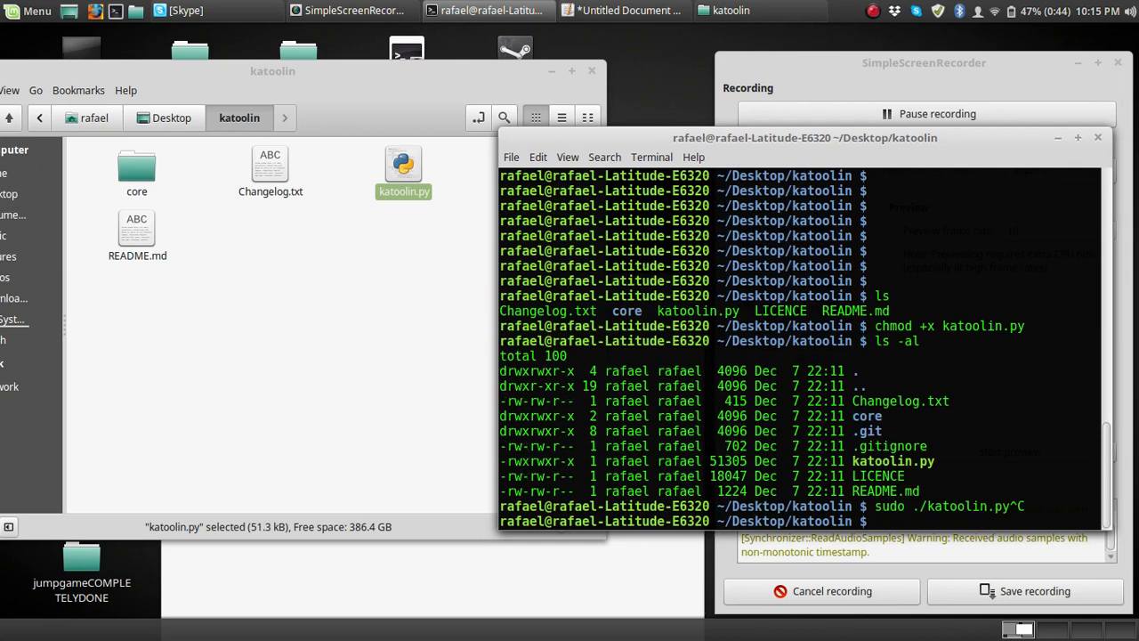
- Become root with sudo su, launch ./katoolin.py maximized and choose option 1
text(sudo su)
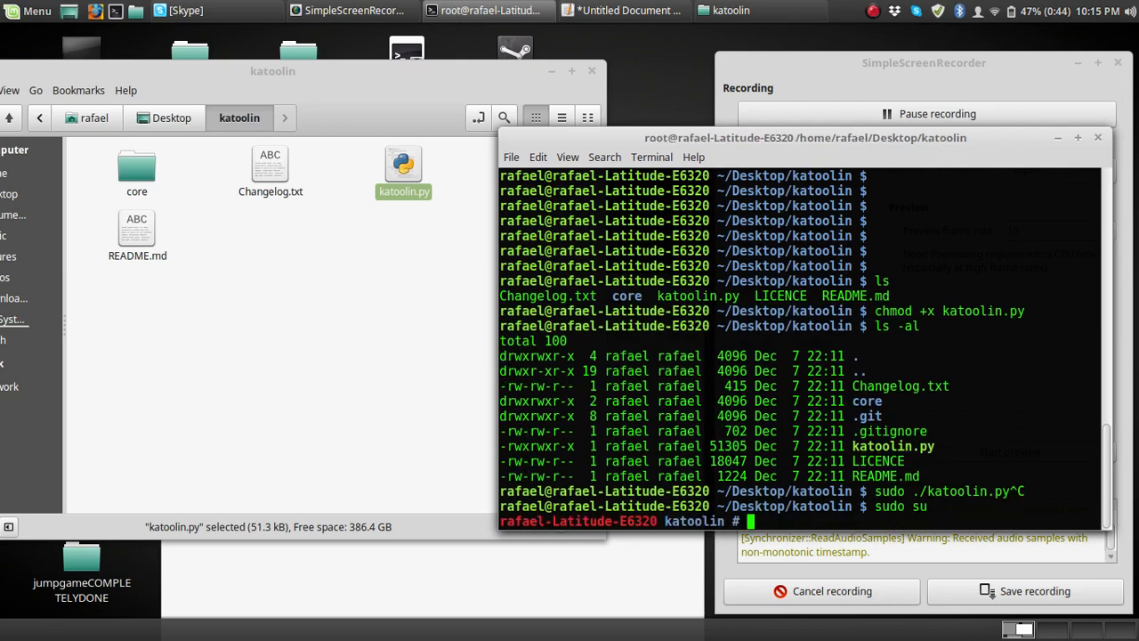
text(./katoolin.py)
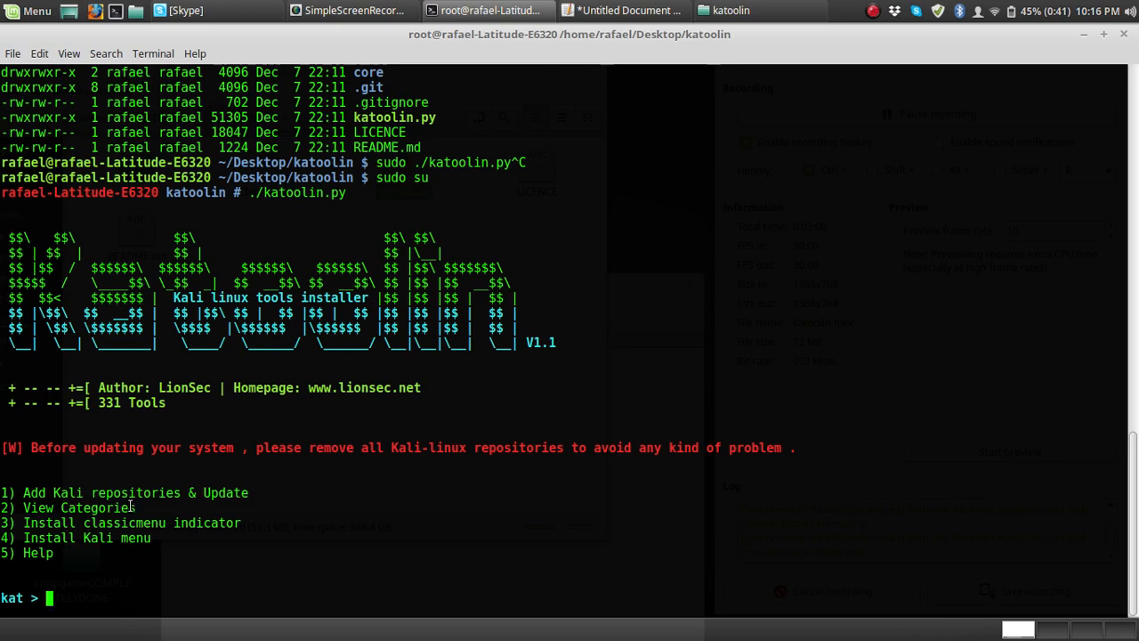
double_click(133, 493)
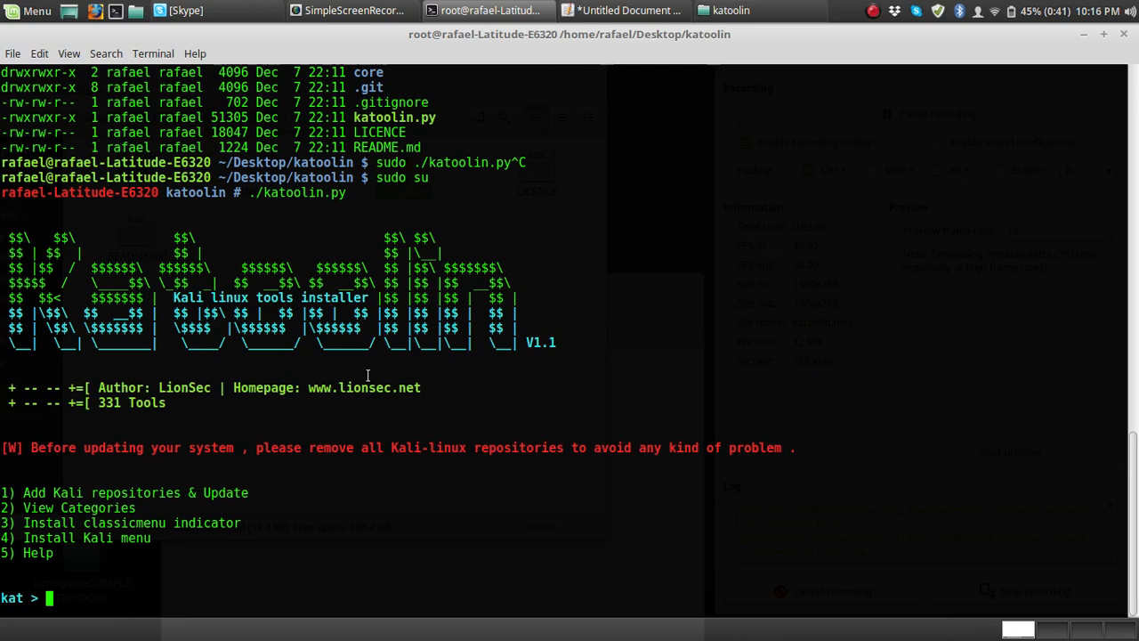
text(1)
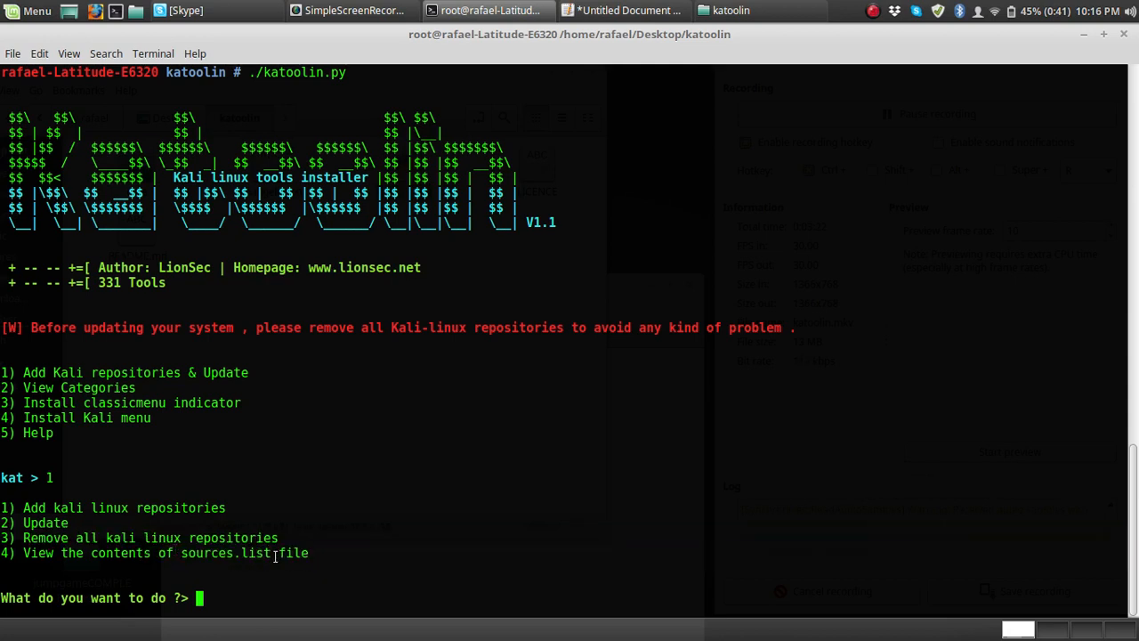
- Add the Kali repositories with option 1, update with option 2, then return to the main menu
double_click(225, 553)
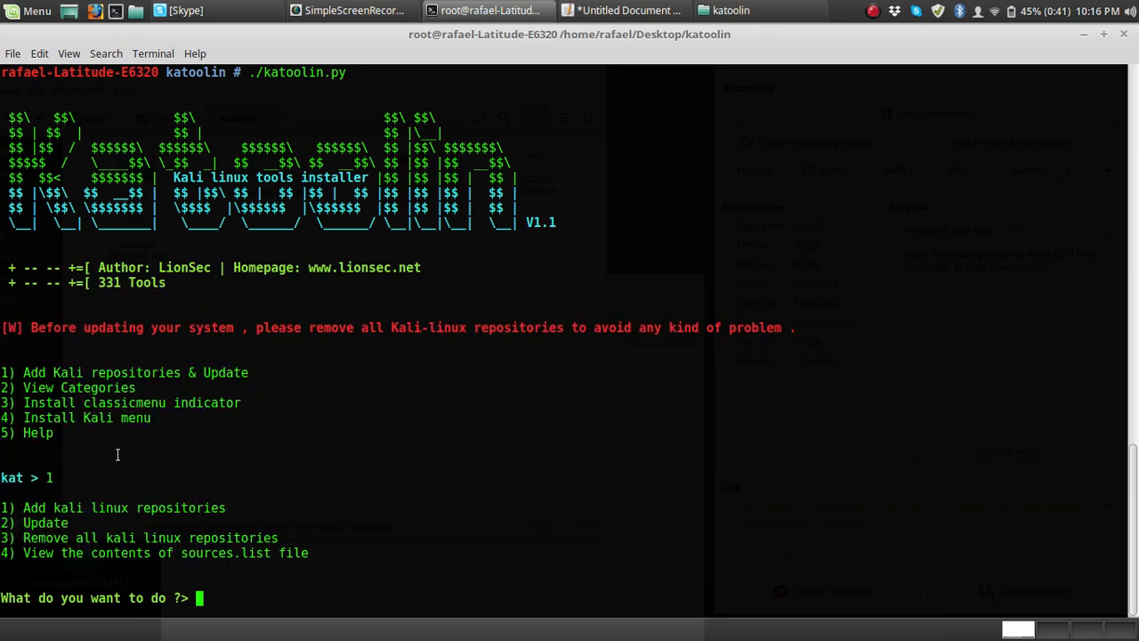
text(1)
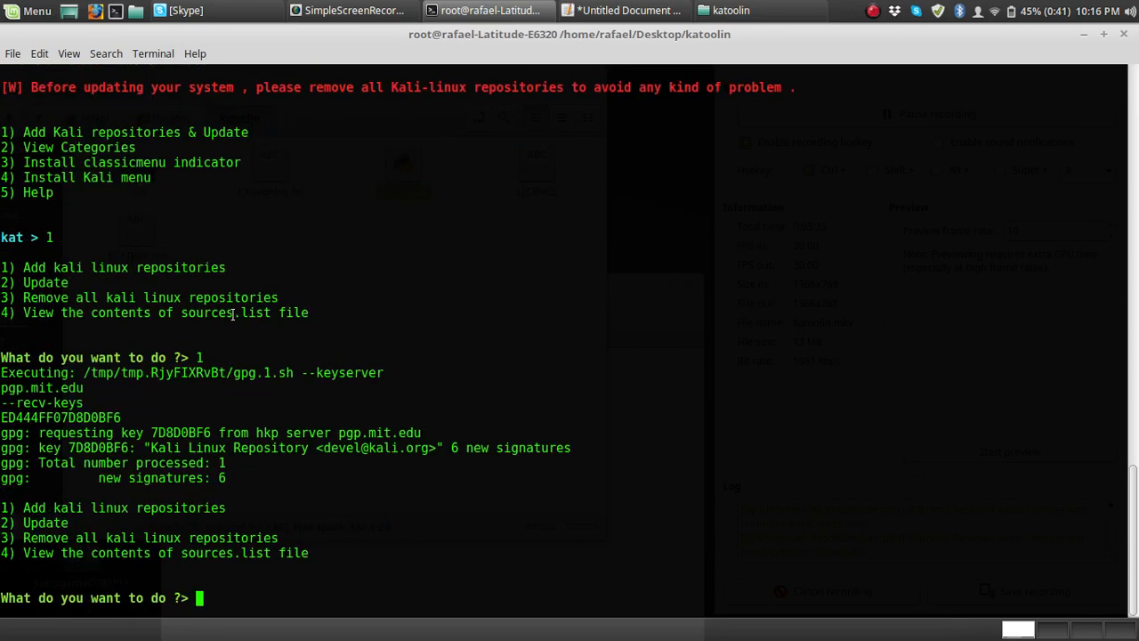
mouse_move(116, 406)
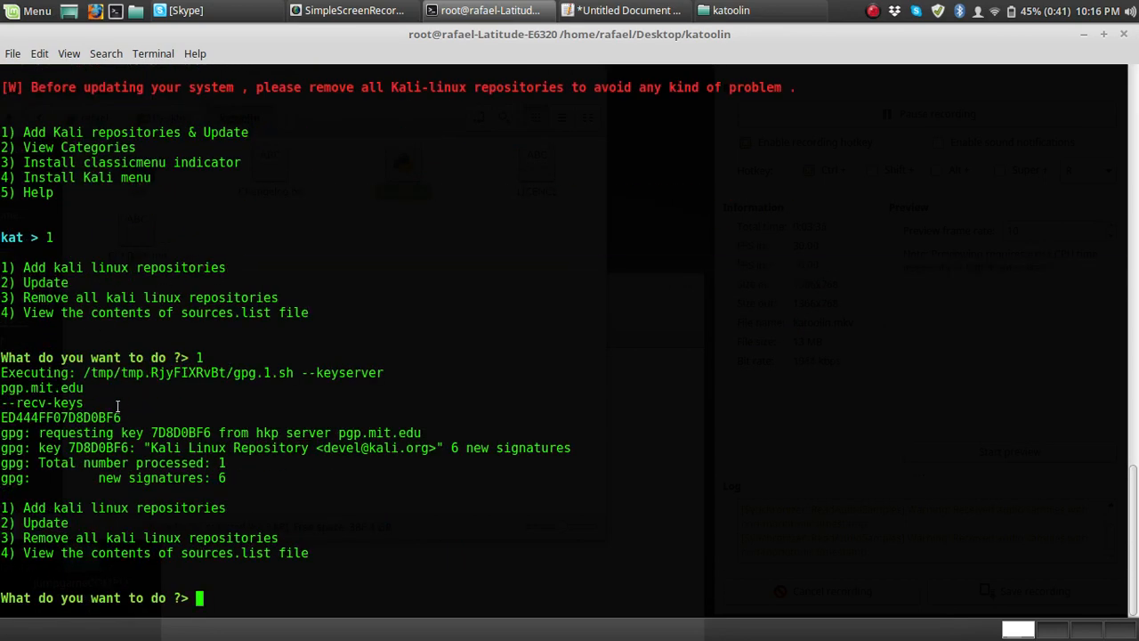
text(2)
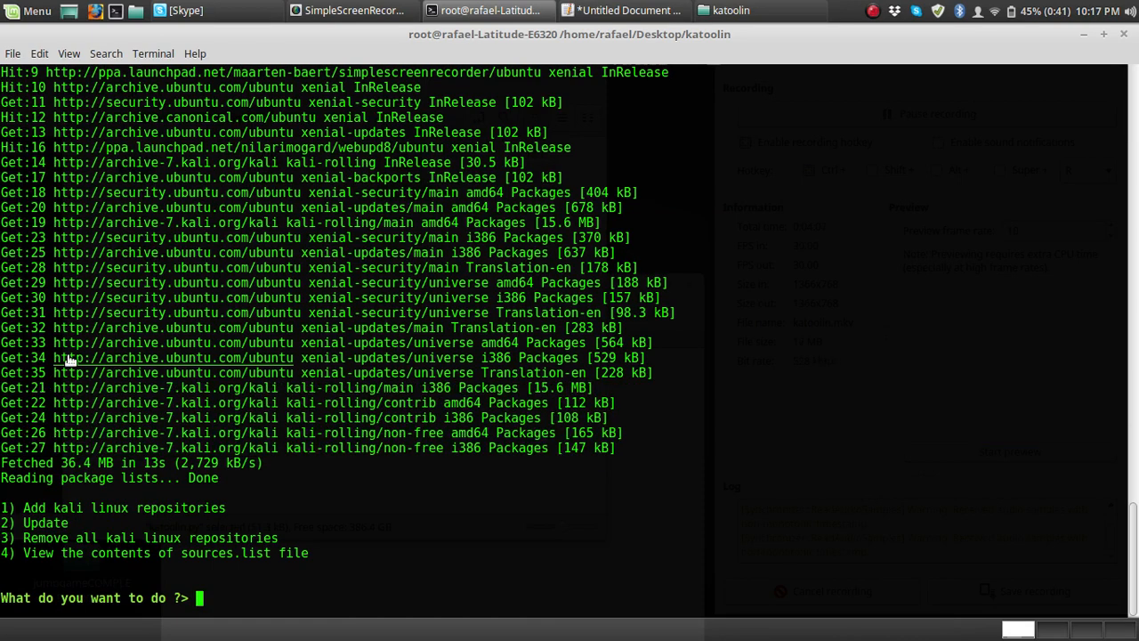
key(ctrl+c)
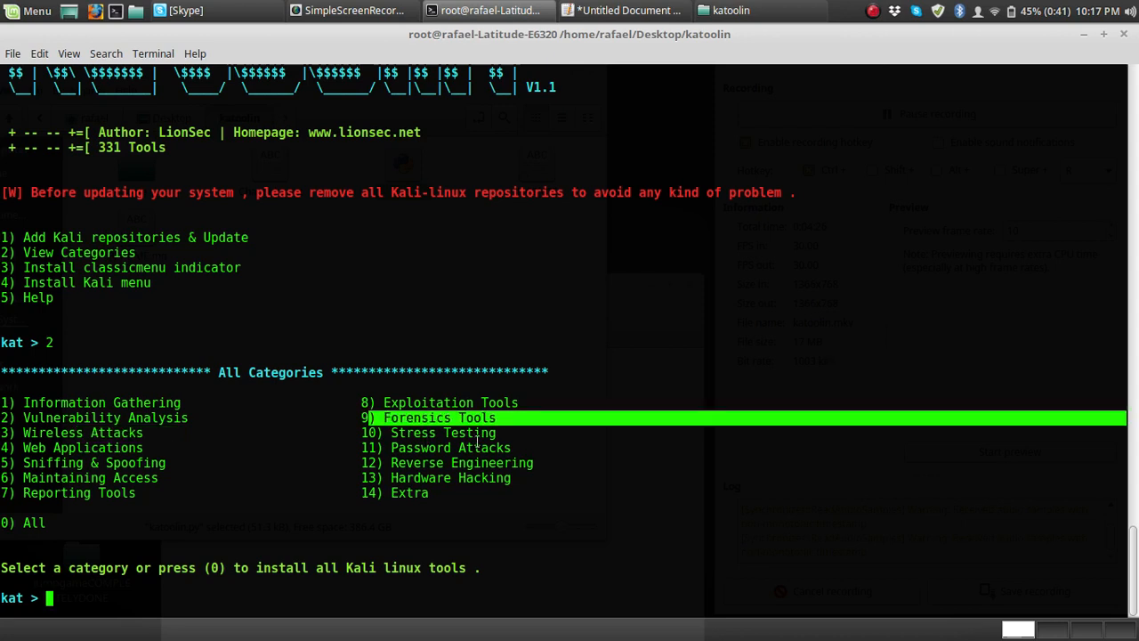
mouse_move(436, 448)
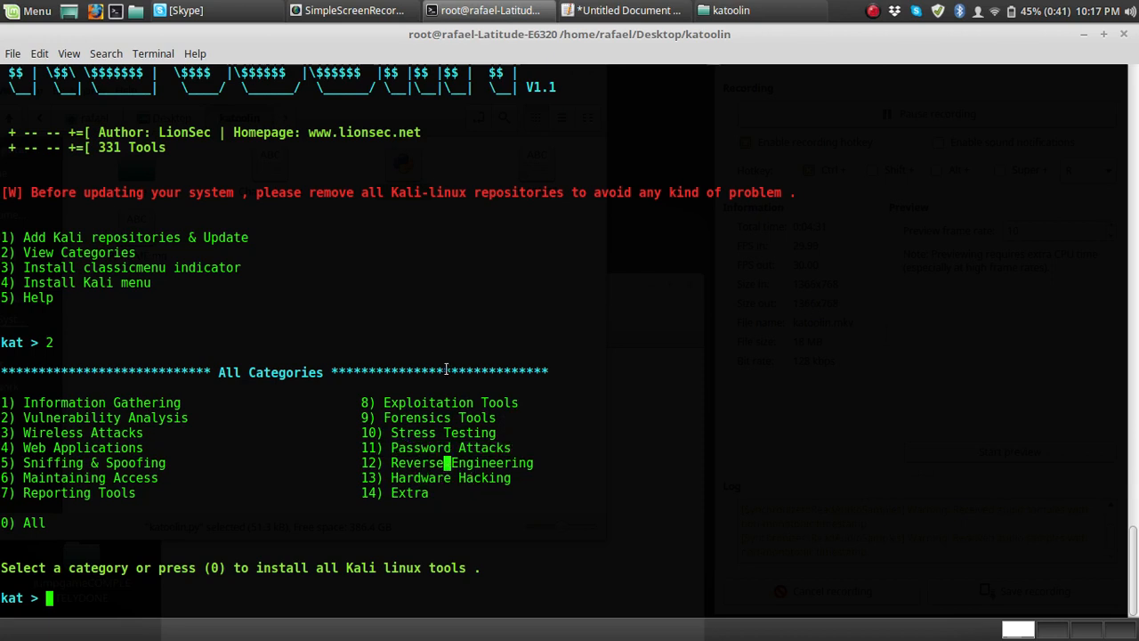
- View katoolin's All Categories list, then quit katoolin with Ctrl+C back to the root prompt
double_click(428, 402)
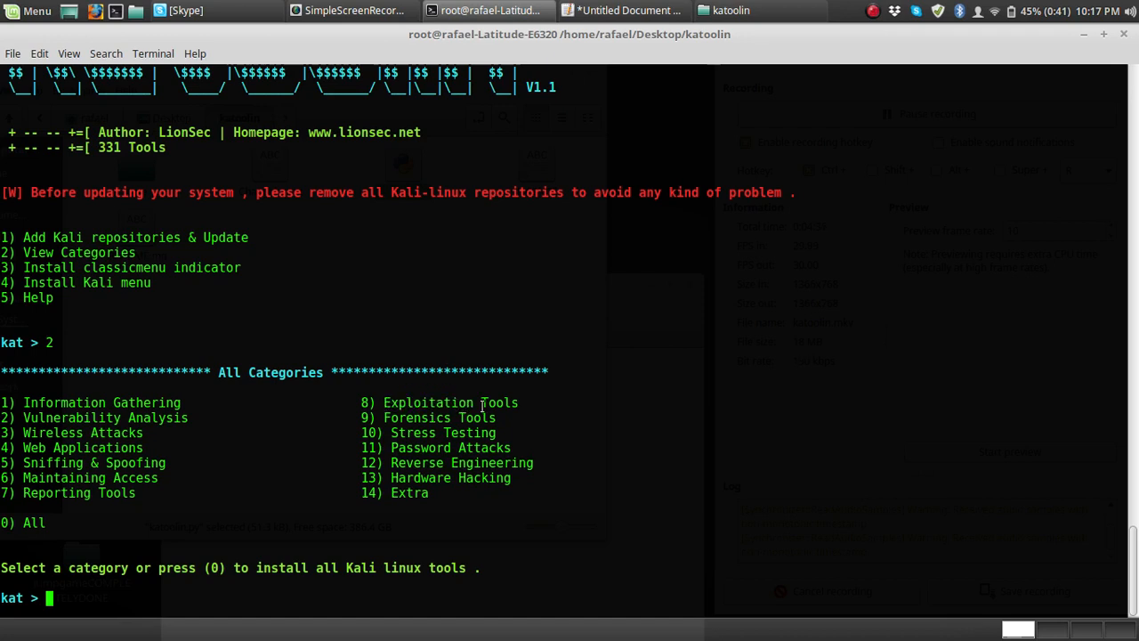
mouse_move(397, 553)
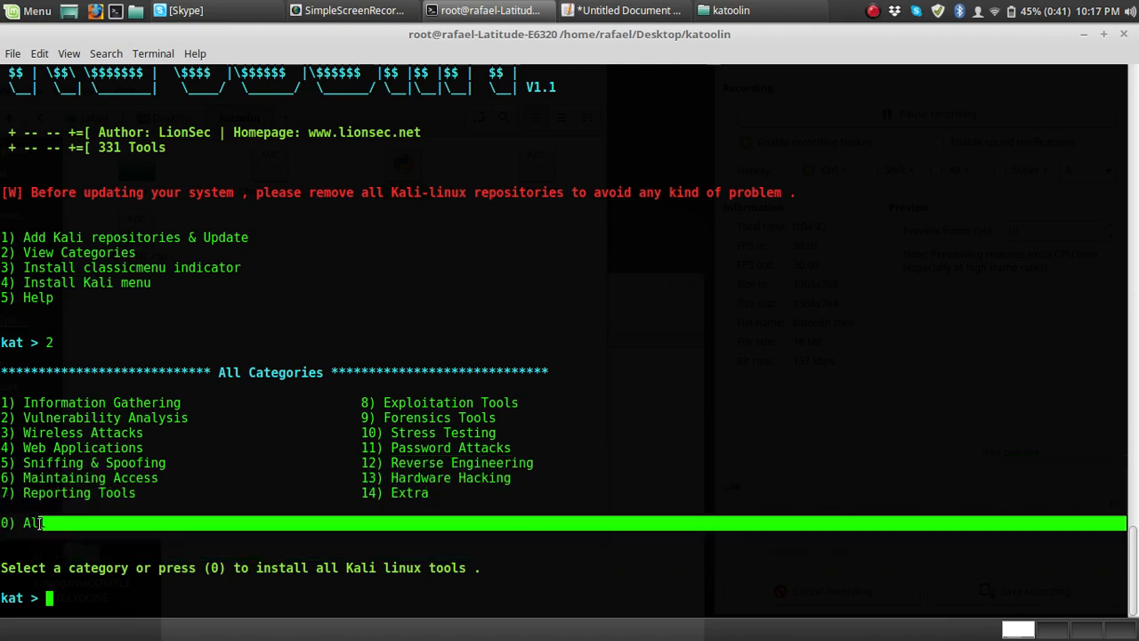
text(0)
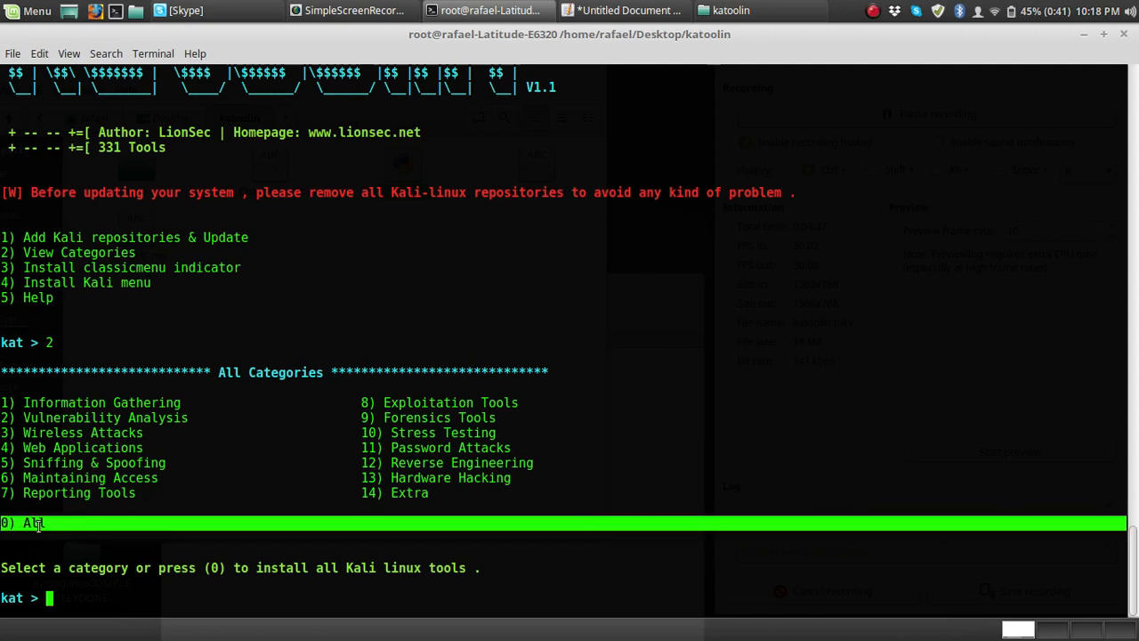
mouse_move(394, 277)
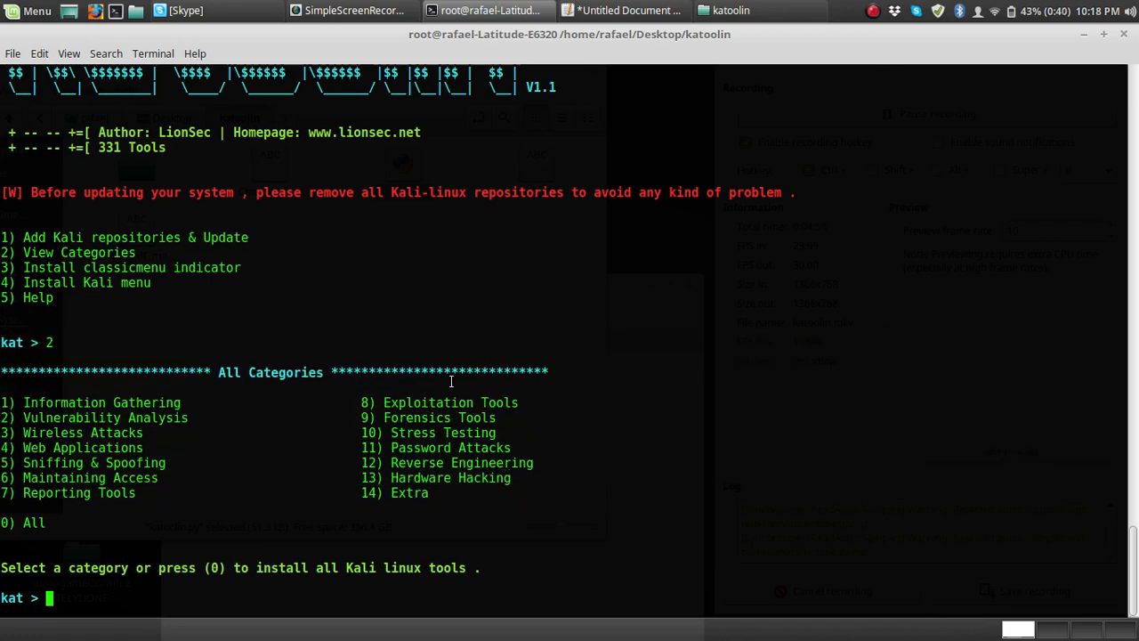
key(ctrl+c)
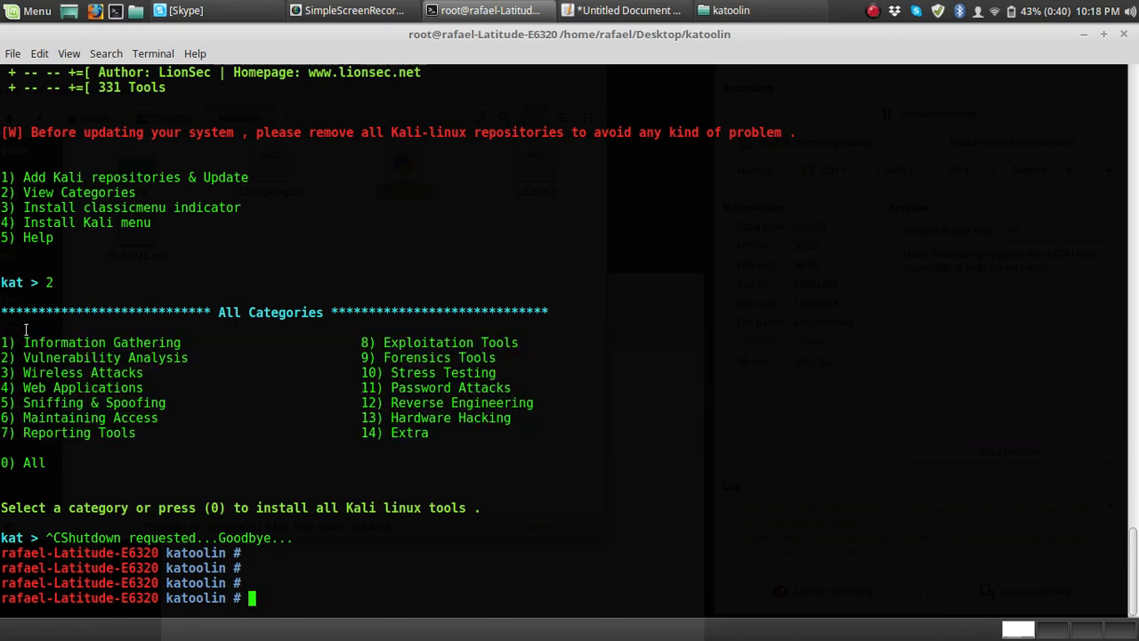
- Run apt install metasploit, find no package, then request metasploit-framework instead
text(apt i)
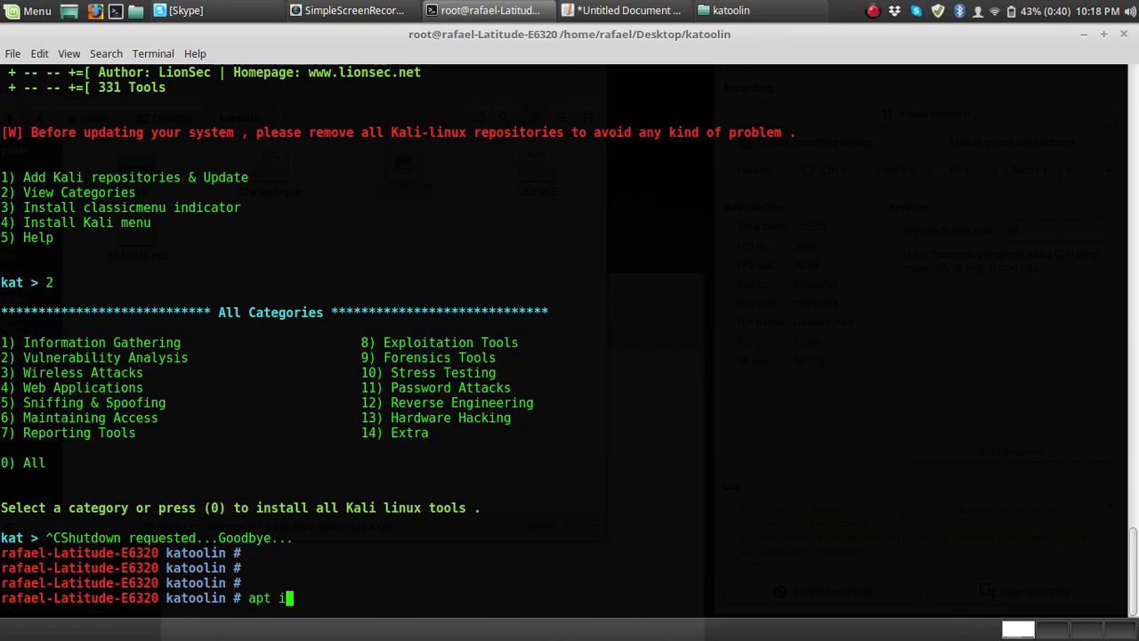
text(nstall)
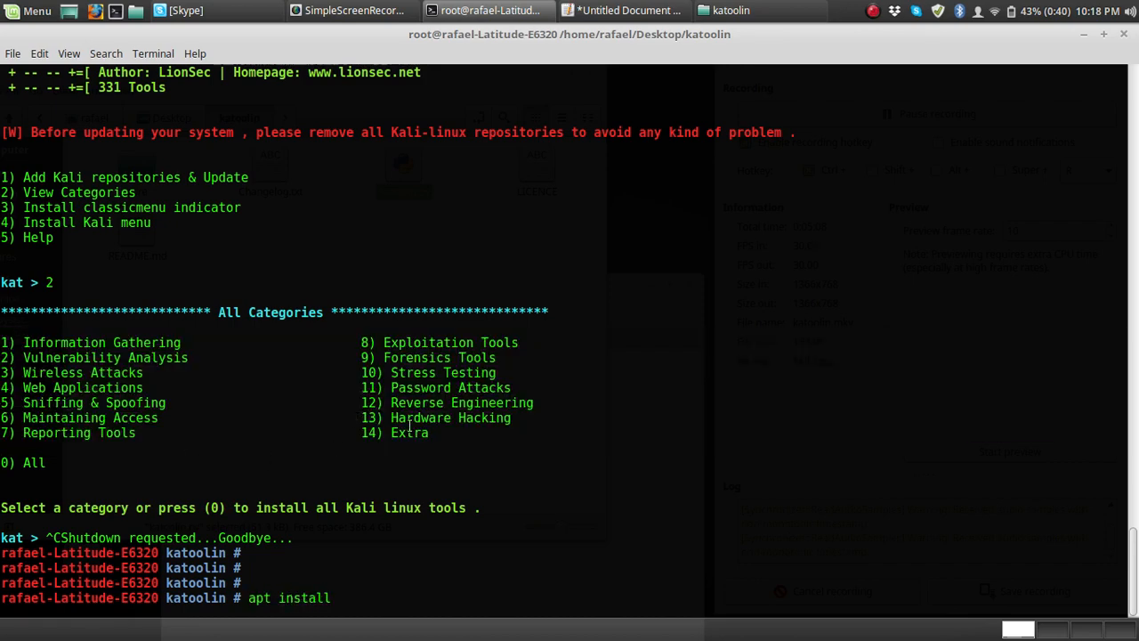
text(metasploit)
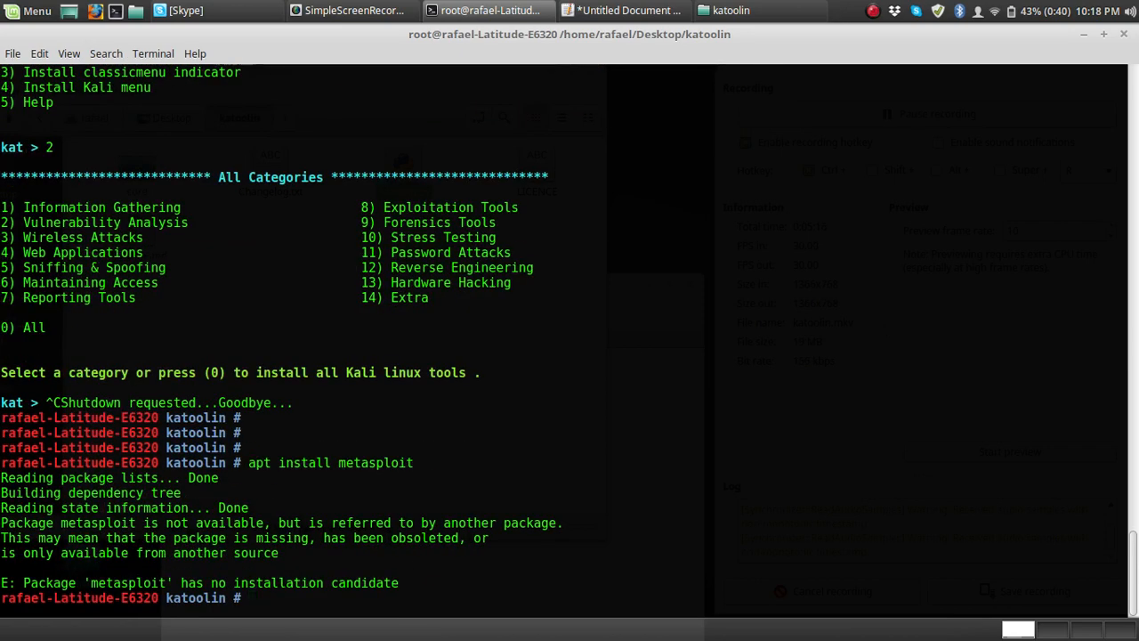
text(apt install metasploit-framework)
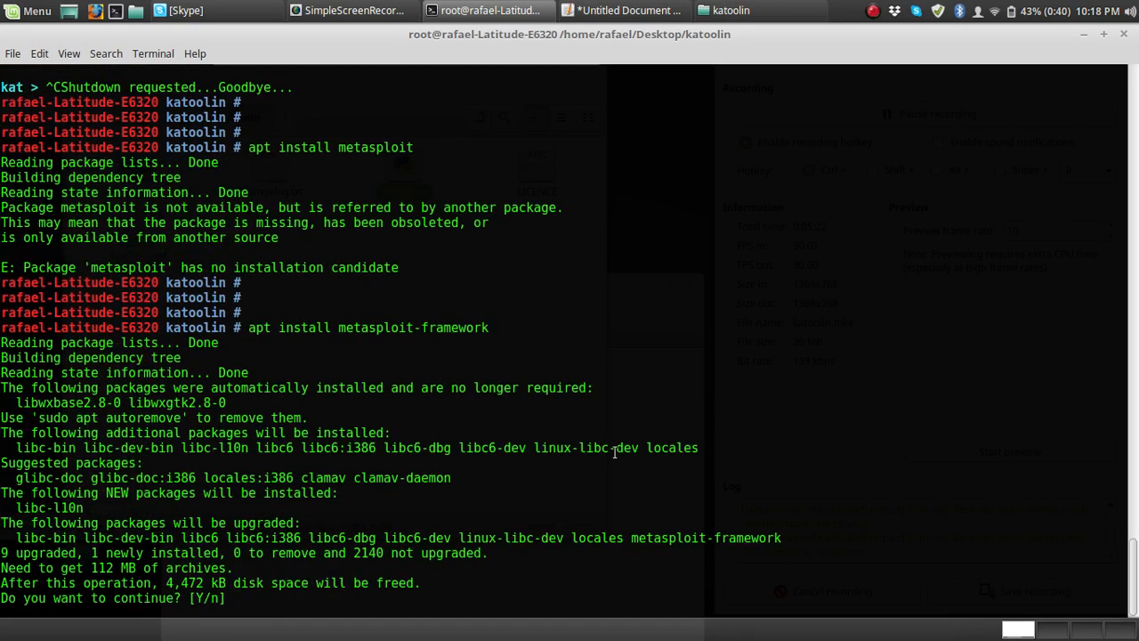
- Decline the metasploit-framework install with n at the Y/n prompt
double_click(412, 327)
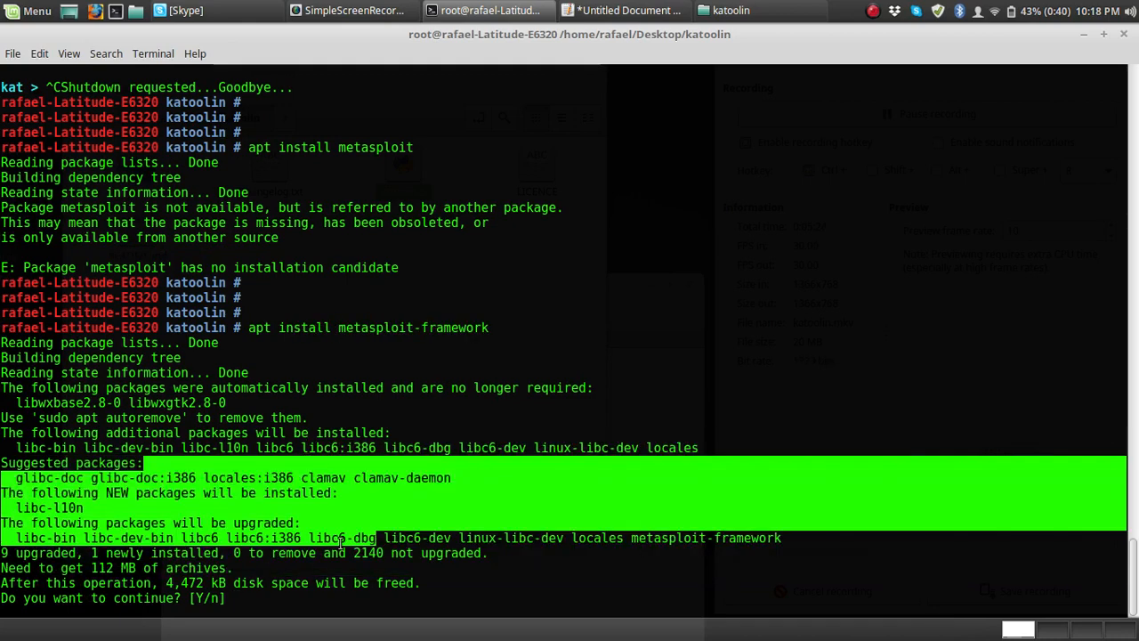
text(n)
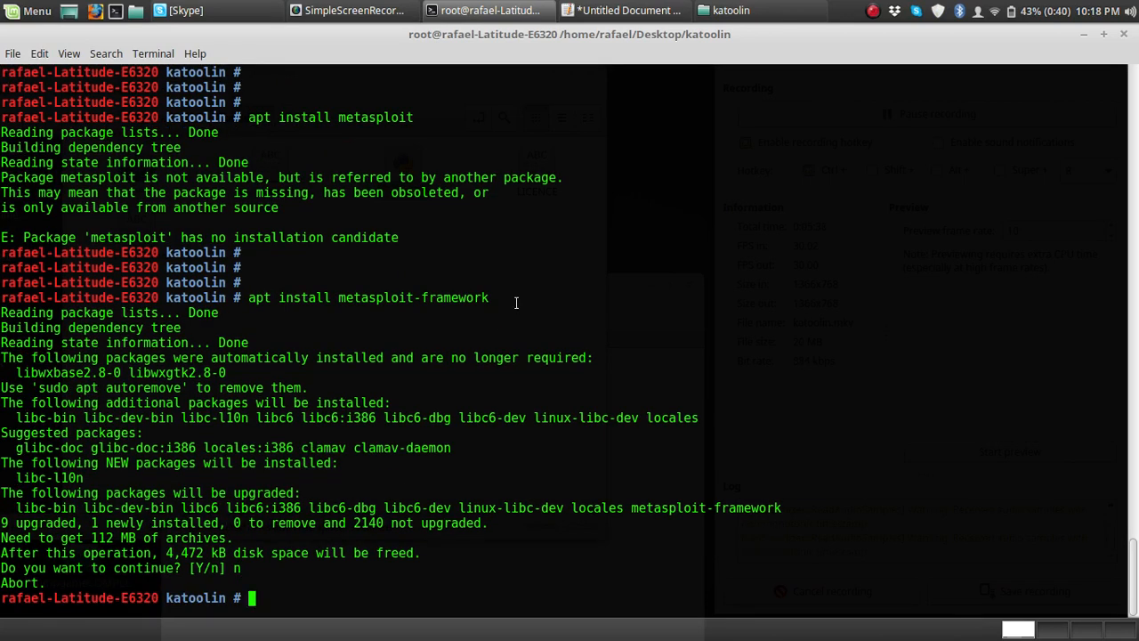
double_click(413, 297)
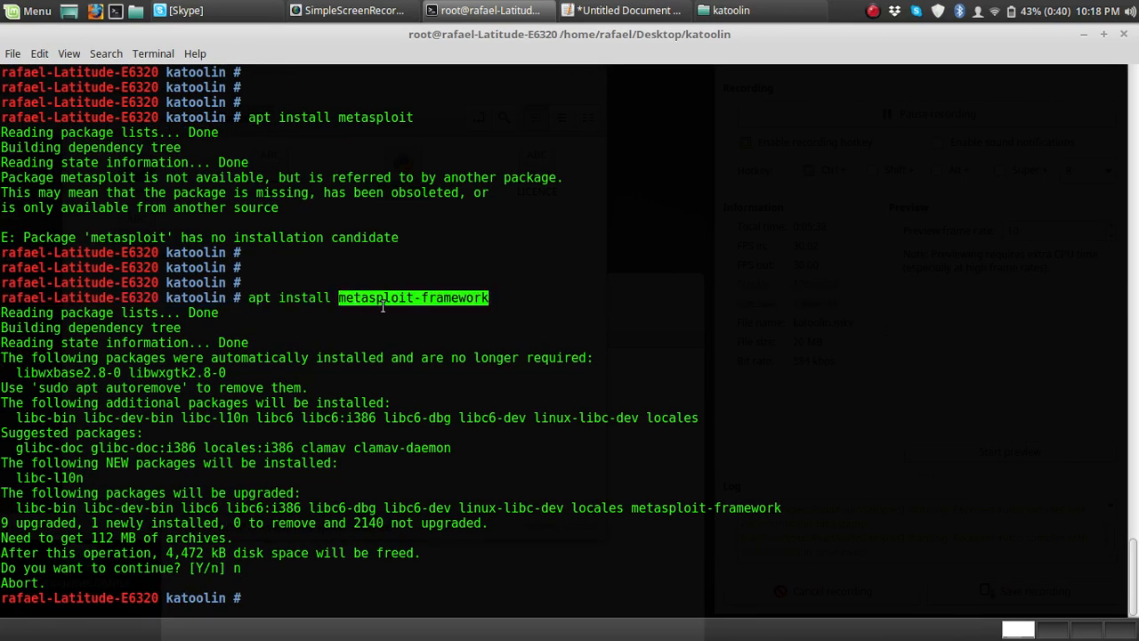
text(a)
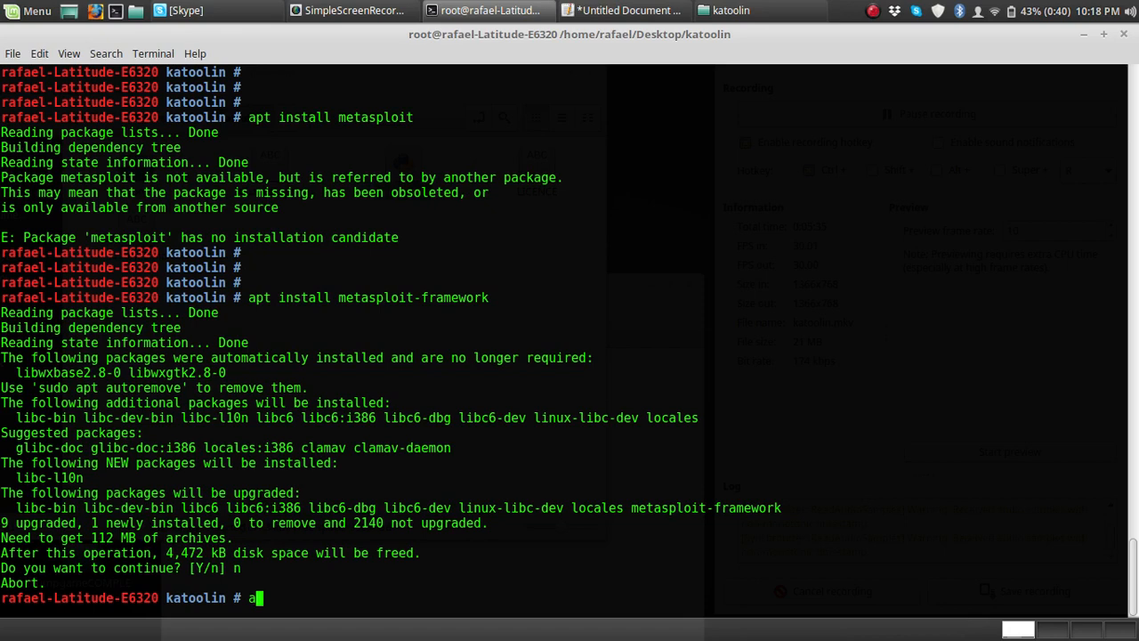
- Install aircrack-ng via apt and run it so its usage help is printed
text(pt install aircrac)
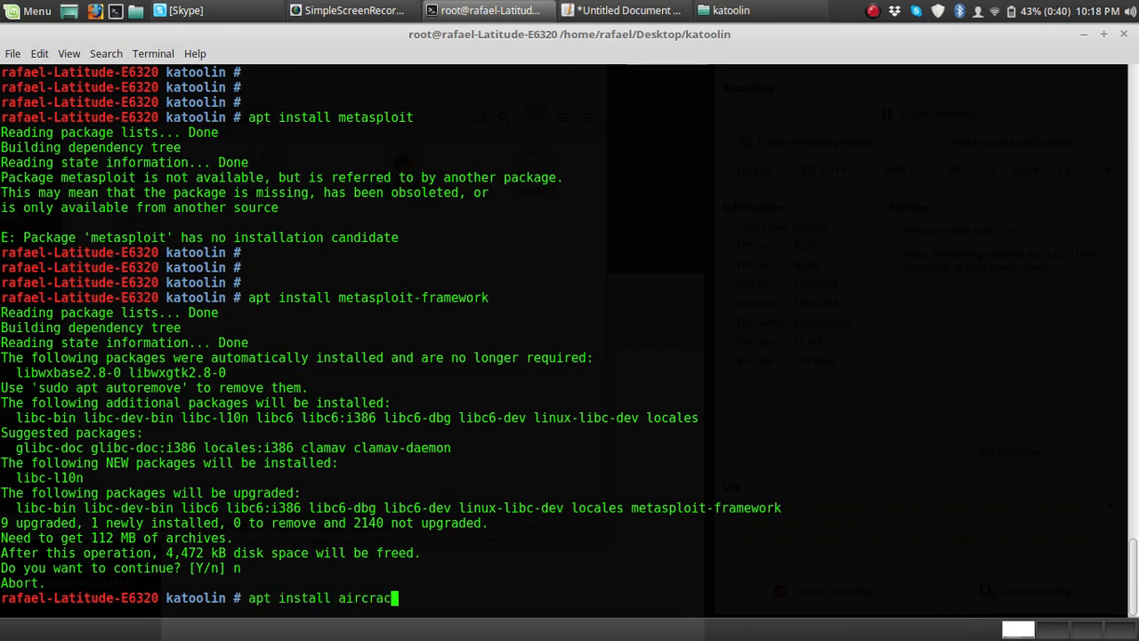
key(Return)
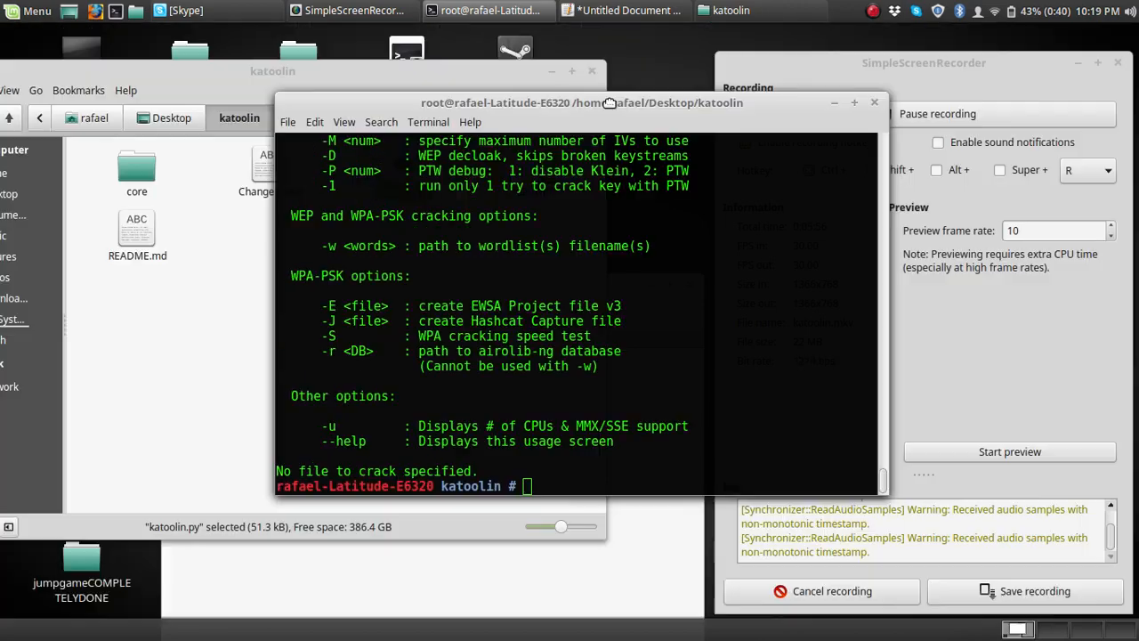
drag(582, 103, 509, 137)
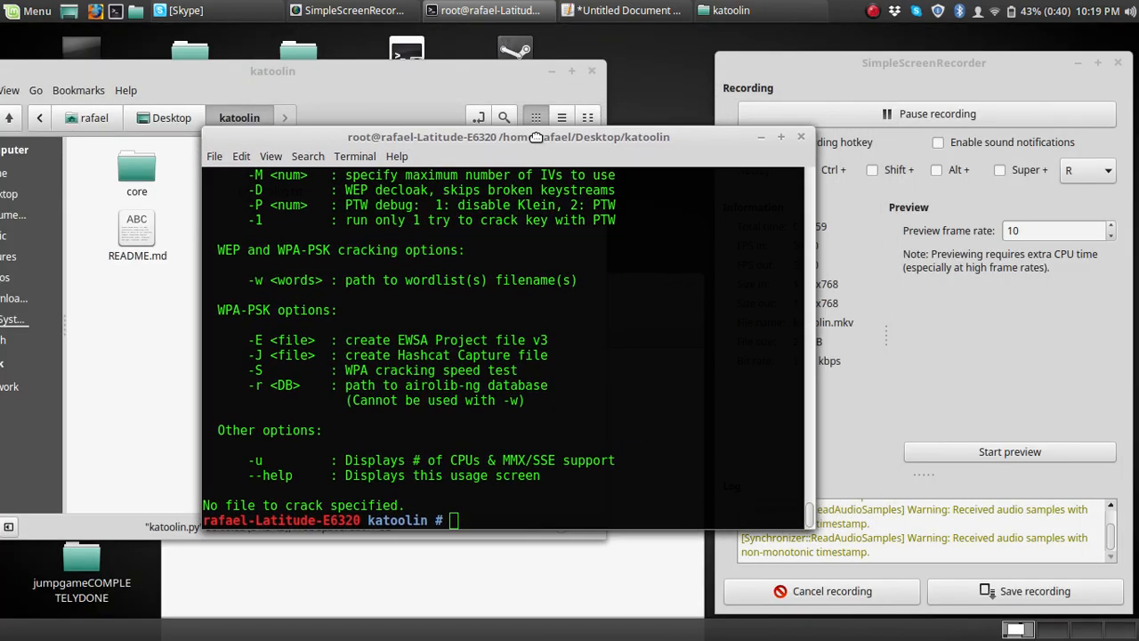